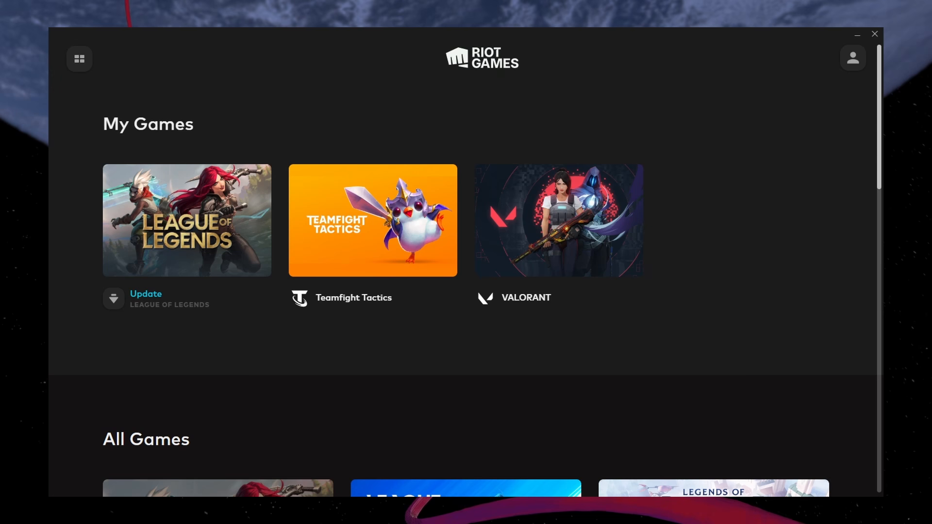
pyautogui.moveTo(806, 103)
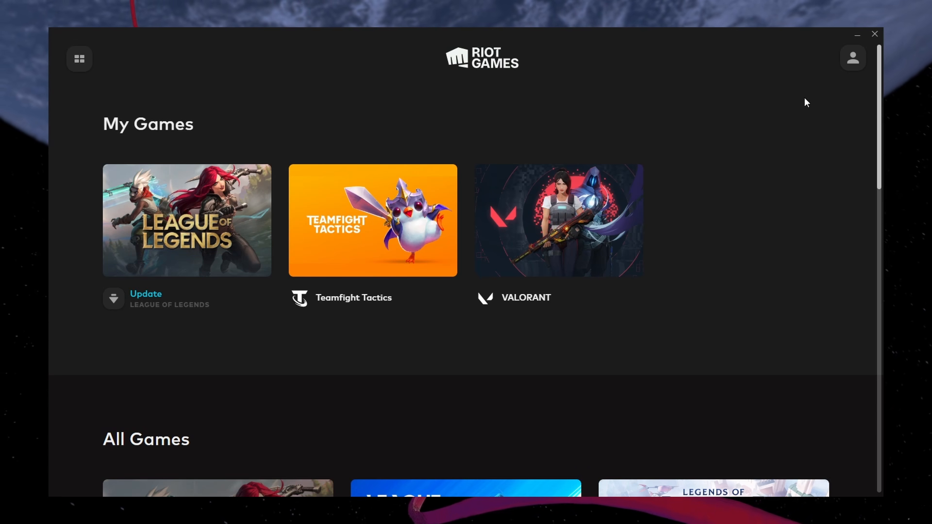
# - Sign out via the profile menu and focus the Username field on the sign-in form
pyautogui.click(852, 57)
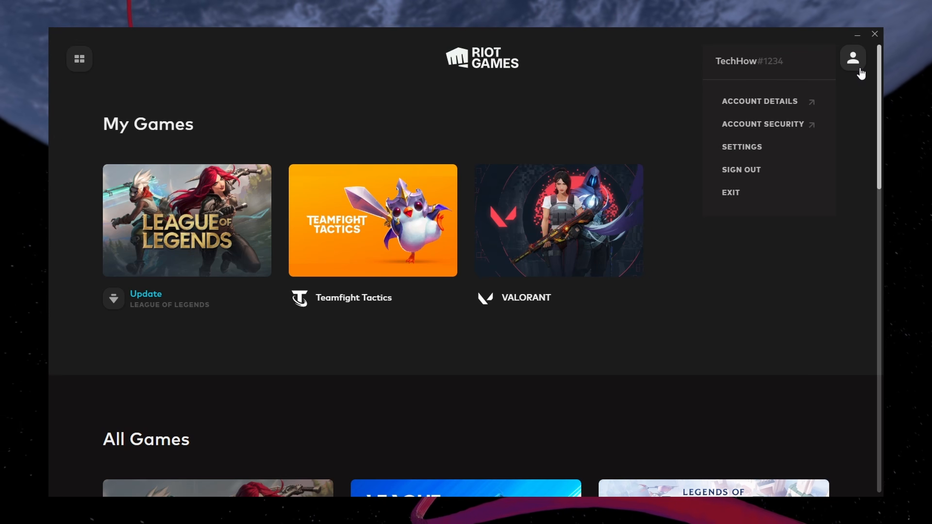
pyautogui.click(740, 173)
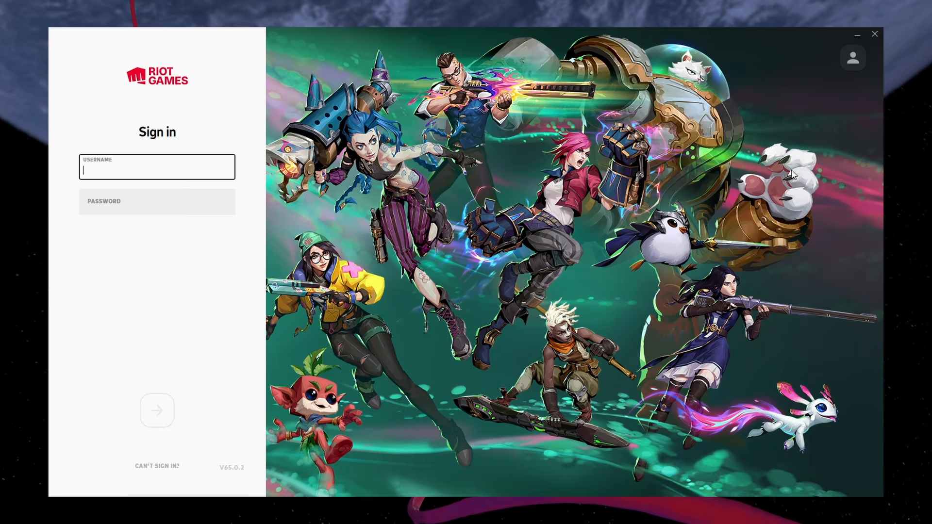
pyautogui.click(157, 167)
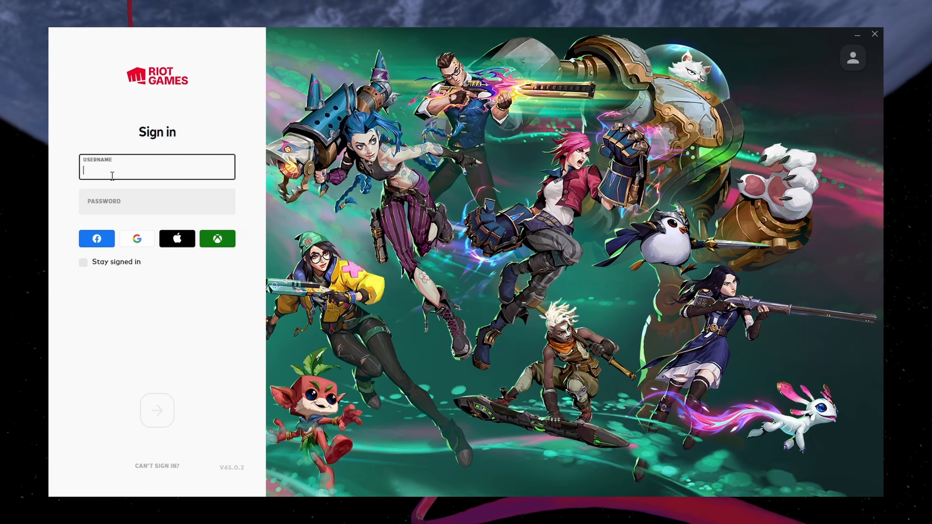
pyautogui.click(284, 516)
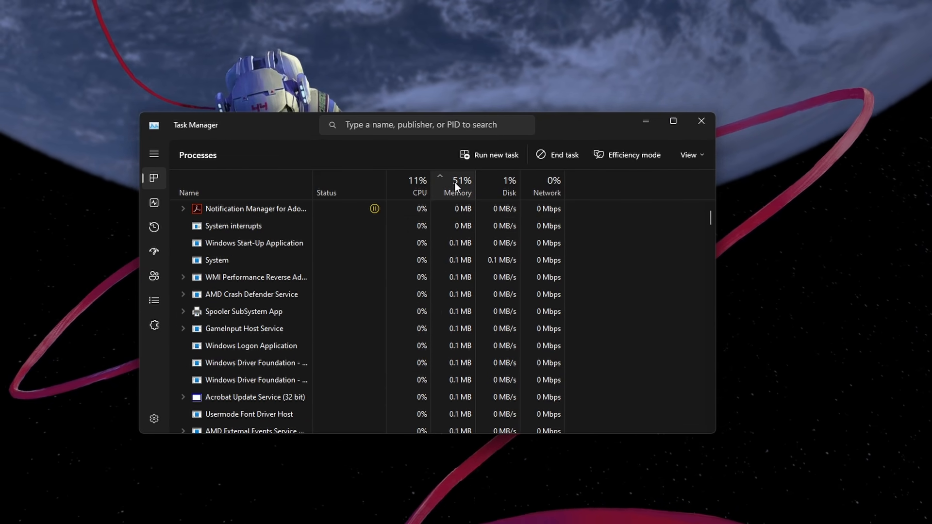
# - End the Riot Client (32 bit) processes and close Task Manager
pyautogui.rightClick(233, 226)
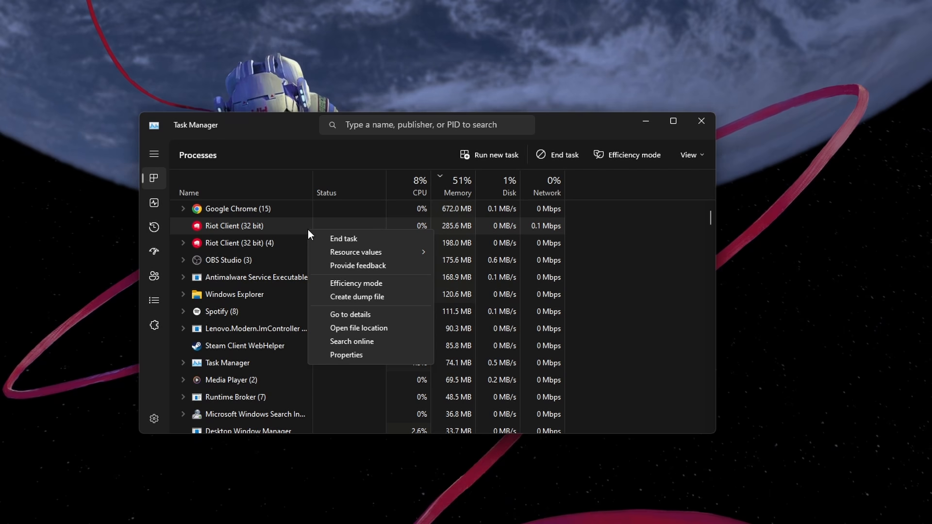
pyautogui.click(343, 239)
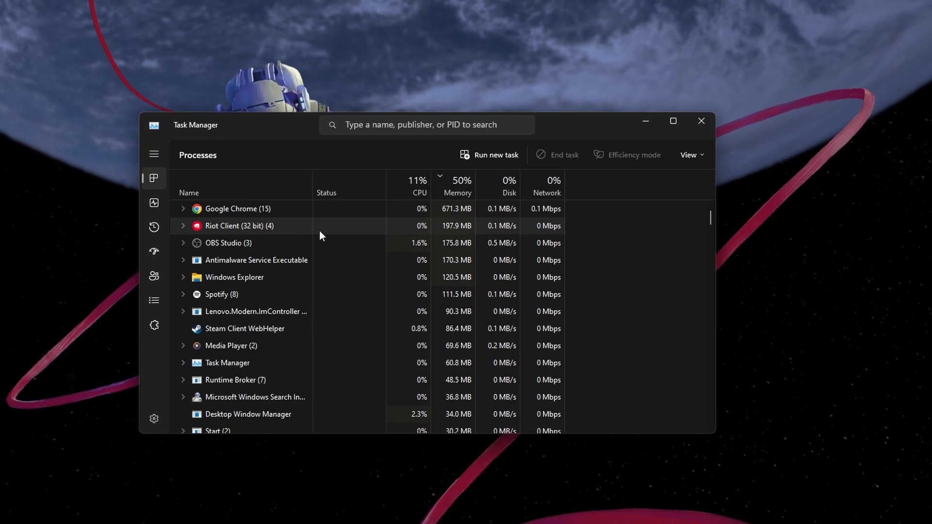
pyautogui.rightClick(239, 225)
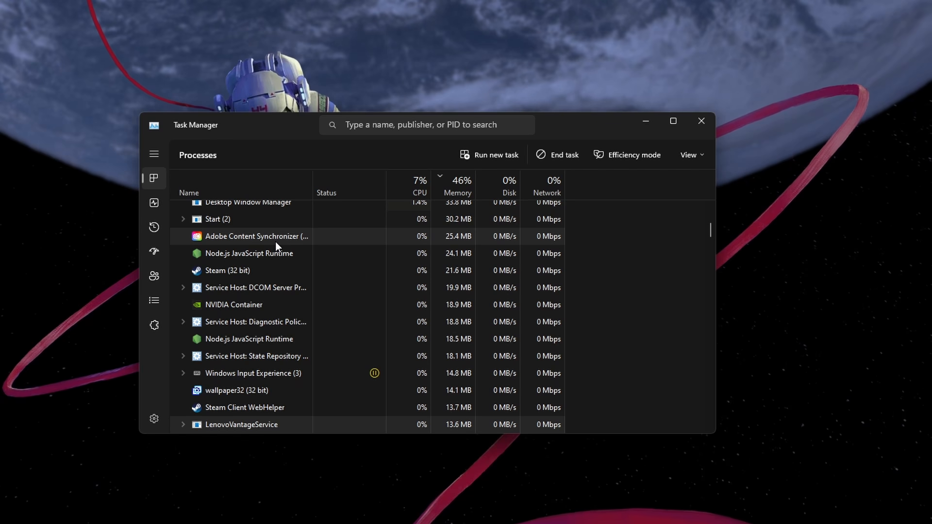
pyautogui.scroll(3)
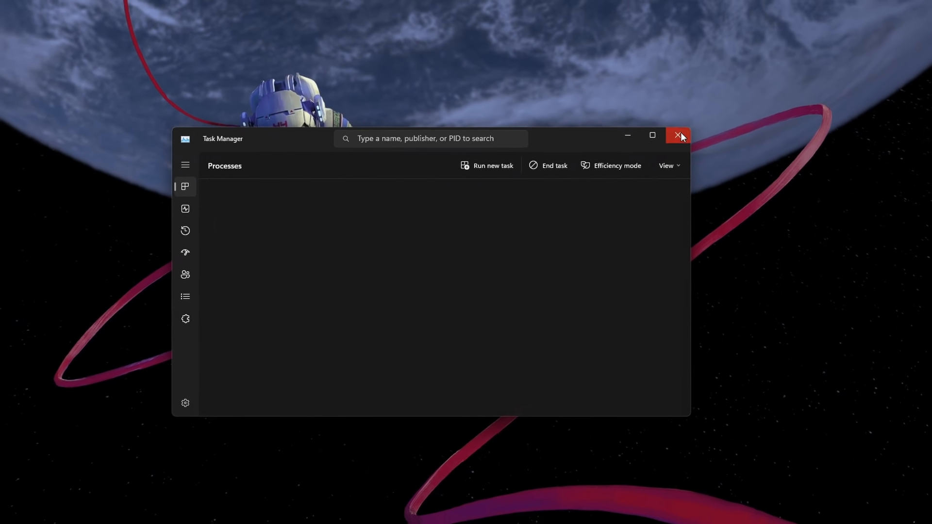
pyautogui.click(678, 136)
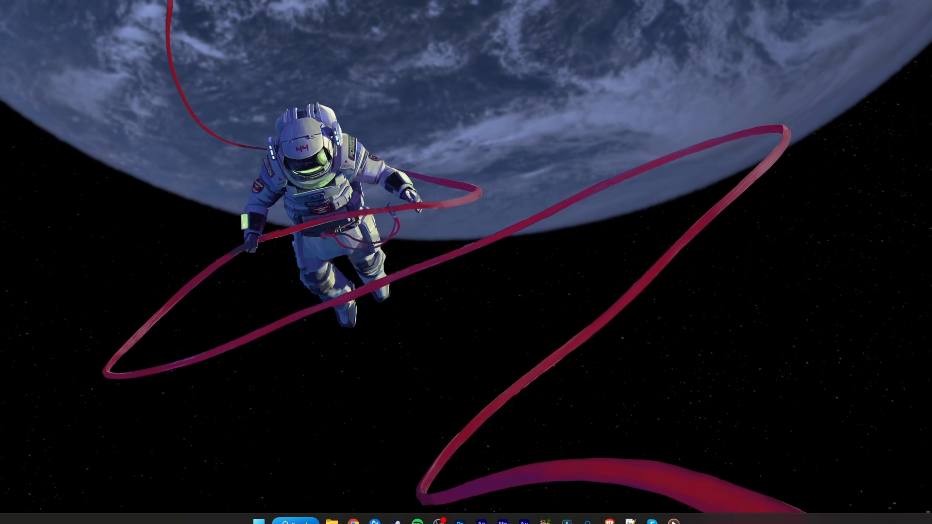
# - Load the League of Legends service status page for the EUW region in English
pyautogui.click(354, 522)
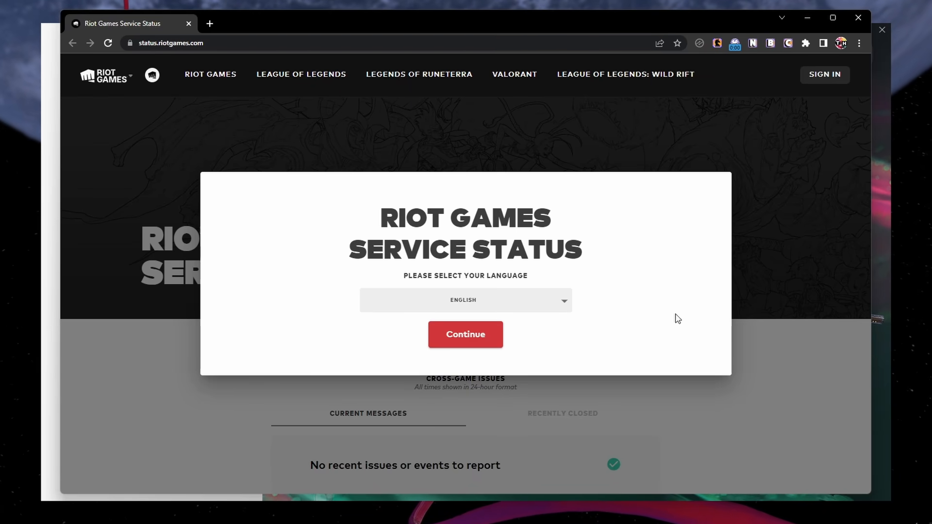
pyautogui.moveTo(574, 289)
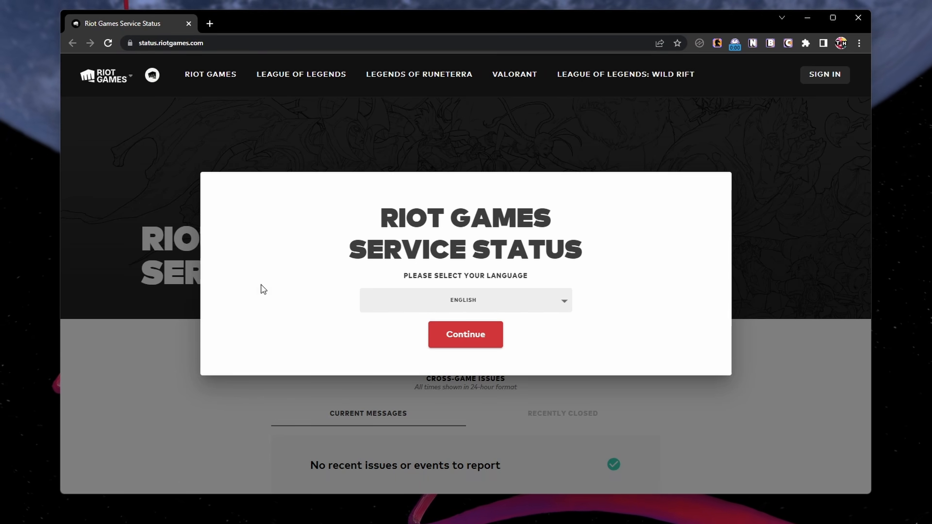
pyautogui.click(465, 334)
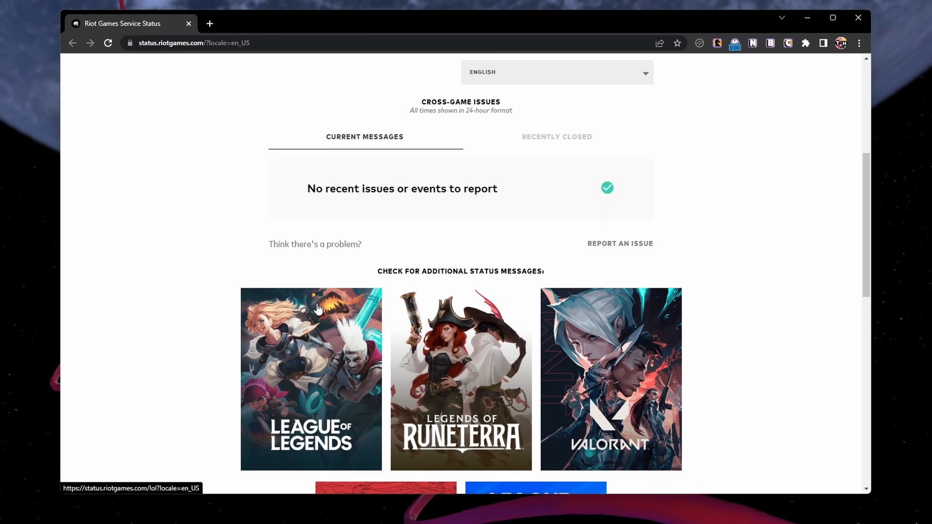
pyautogui.click(311, 379)
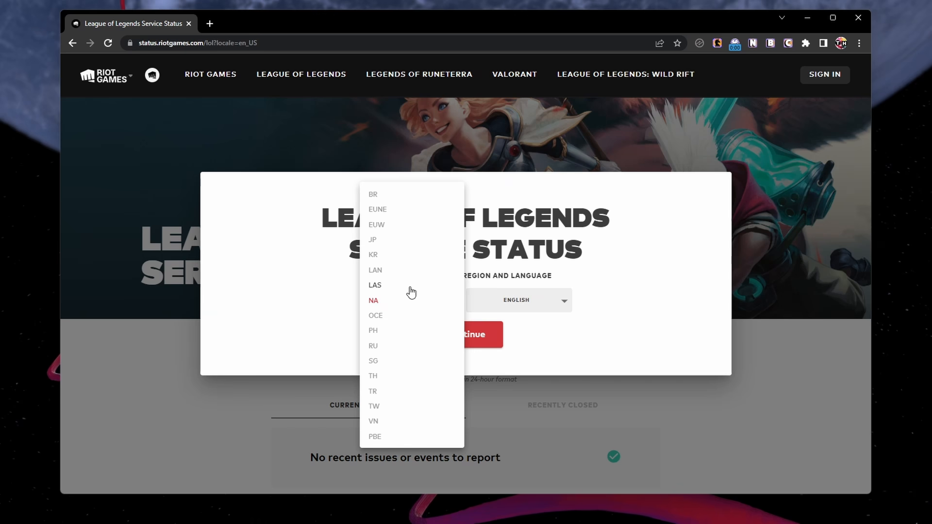
pyautogui.click(377, 224)
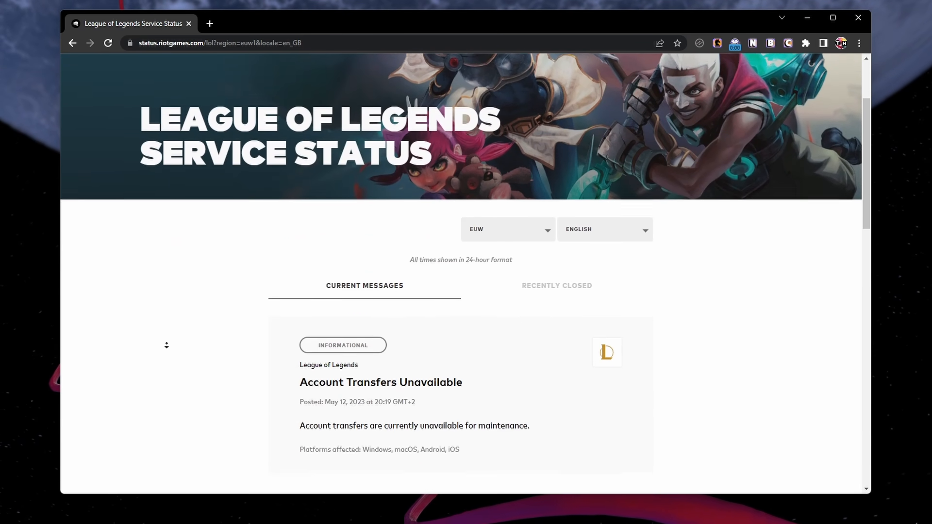
# - Review the account-transfer maintenance notice and the Recently Closed issues list
pyautogui.scroll(-3)
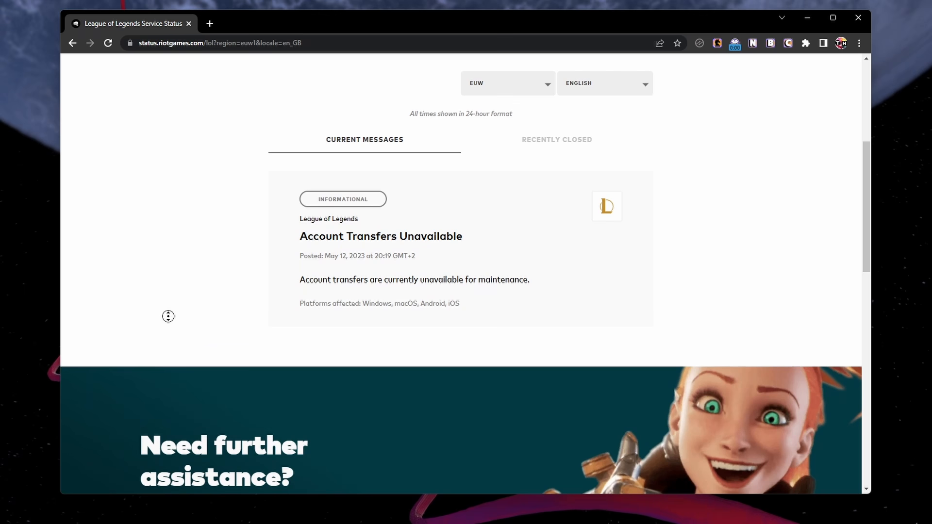
pyautogui.tripleClick(414, 280)
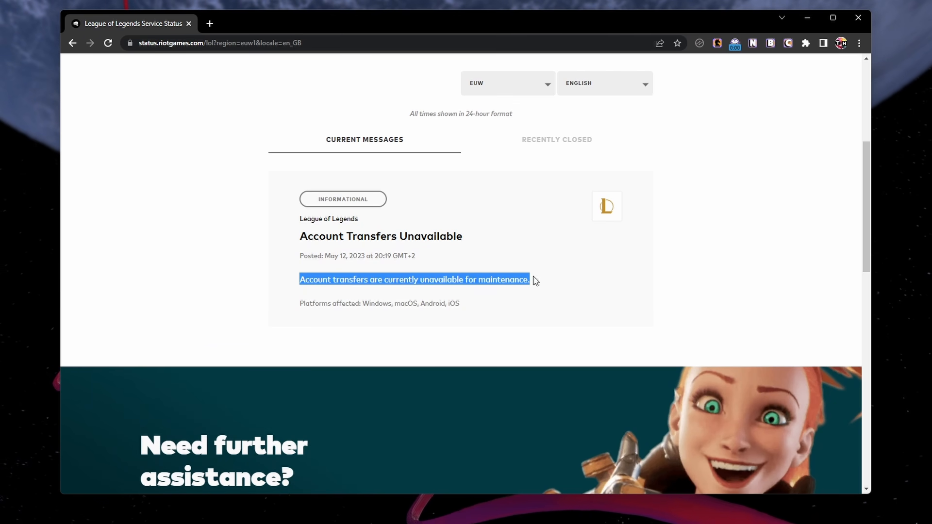
pyautogui.scroll(3)
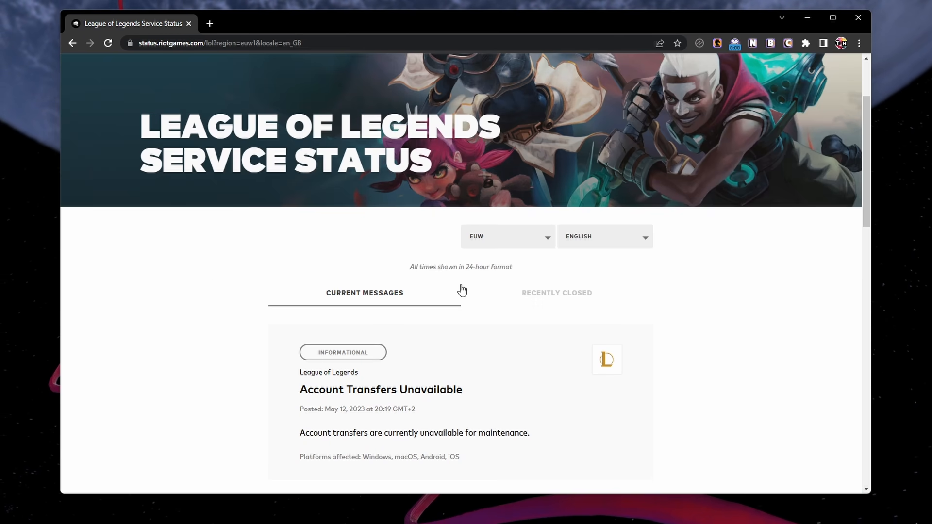
pyautogui.click(556, 292)
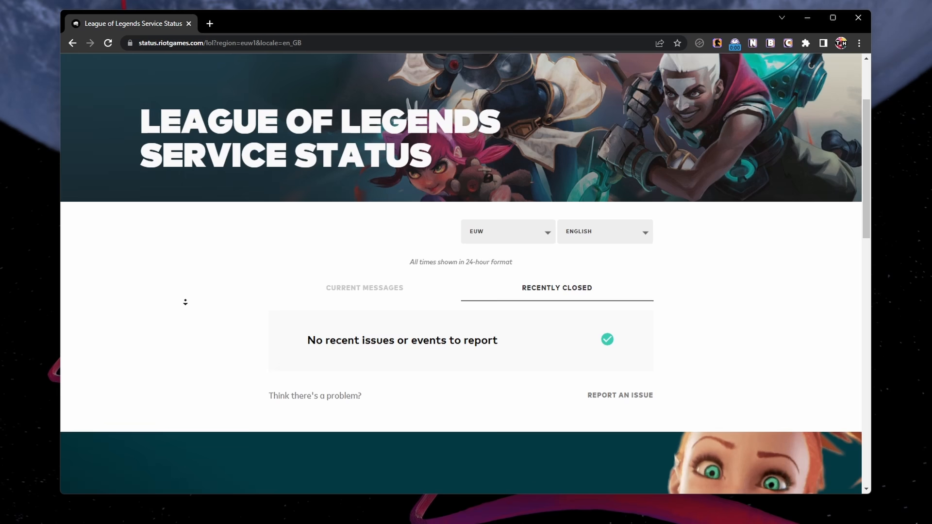
pyautogui.click(364, 271)
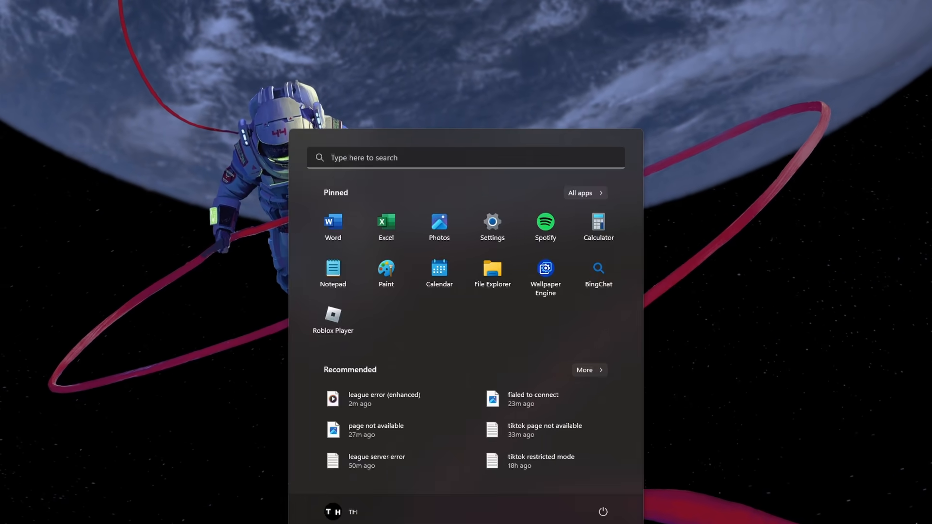
# - Reach Settings > Network & internet > VPN and confirm PrivadoVPN shows Not connected
pyautogui.click(491, 222)
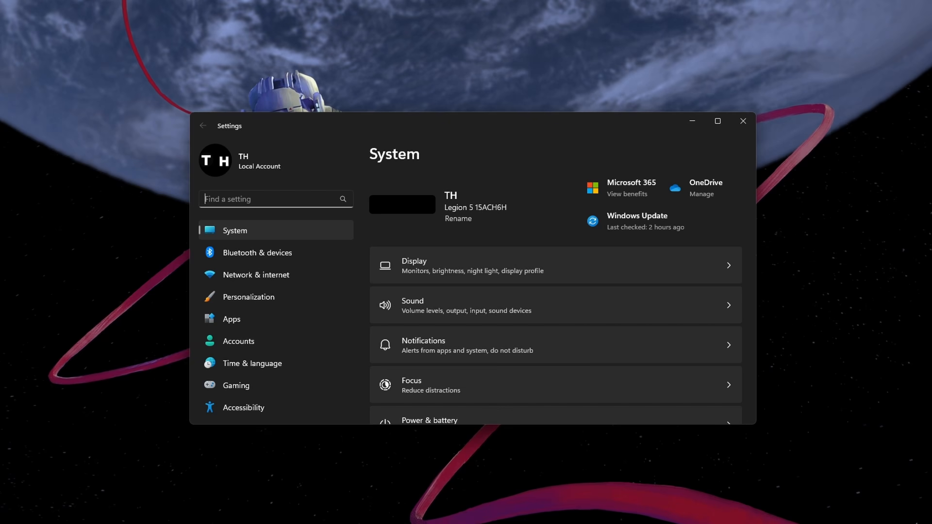
pyautogui.click(256, 275)
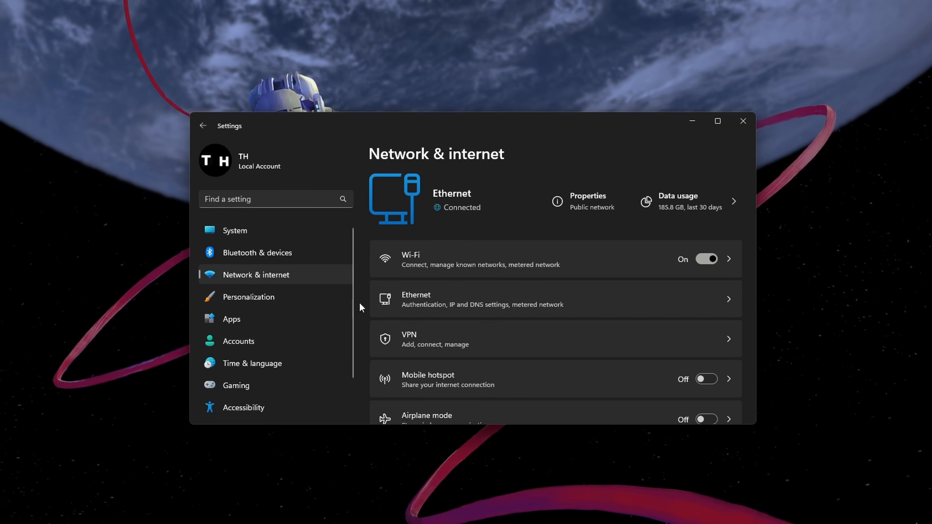
pyautogui.click(552, 338)
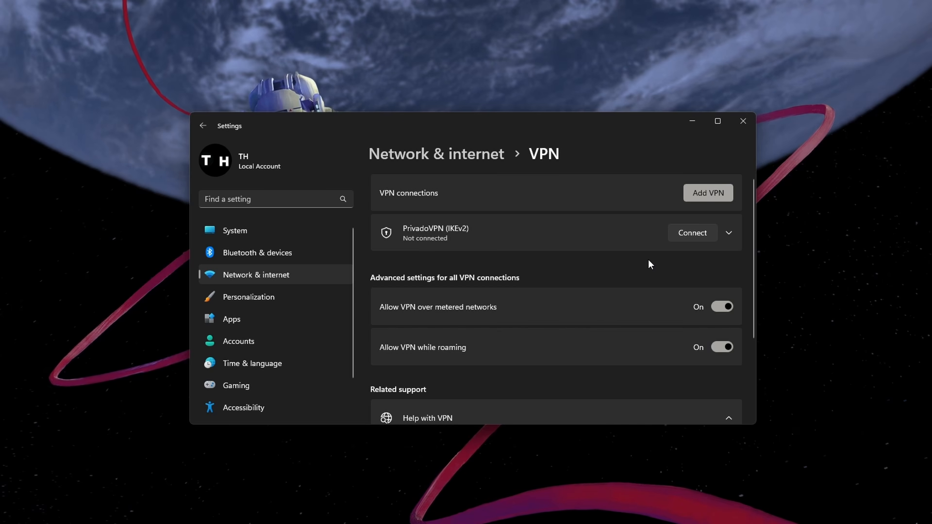
pyautogui.click(203, 125)
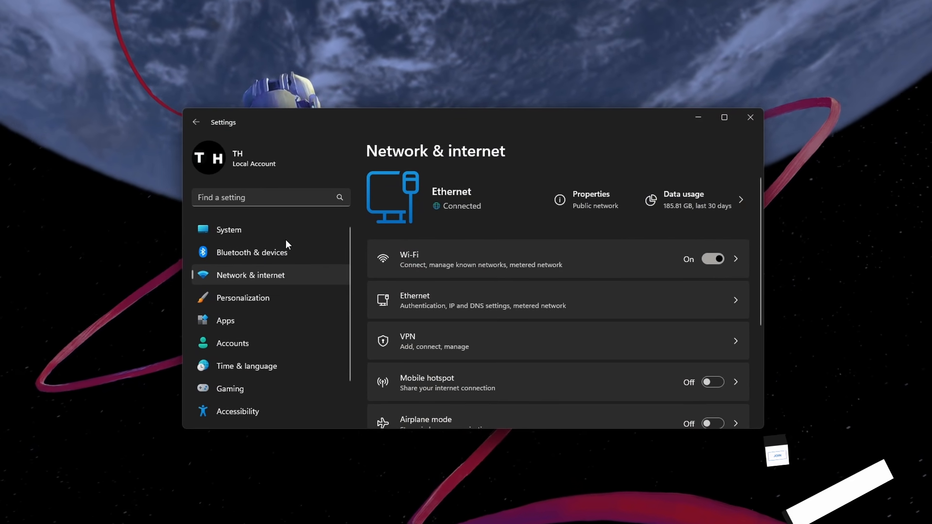
pyautogui.moveTo(234, 281)
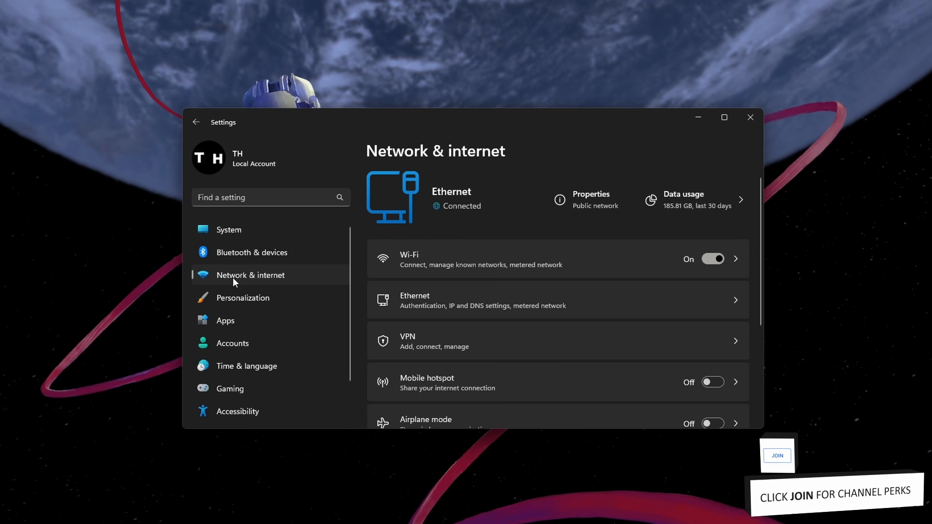
pyautogui.moveTo(552, 266)
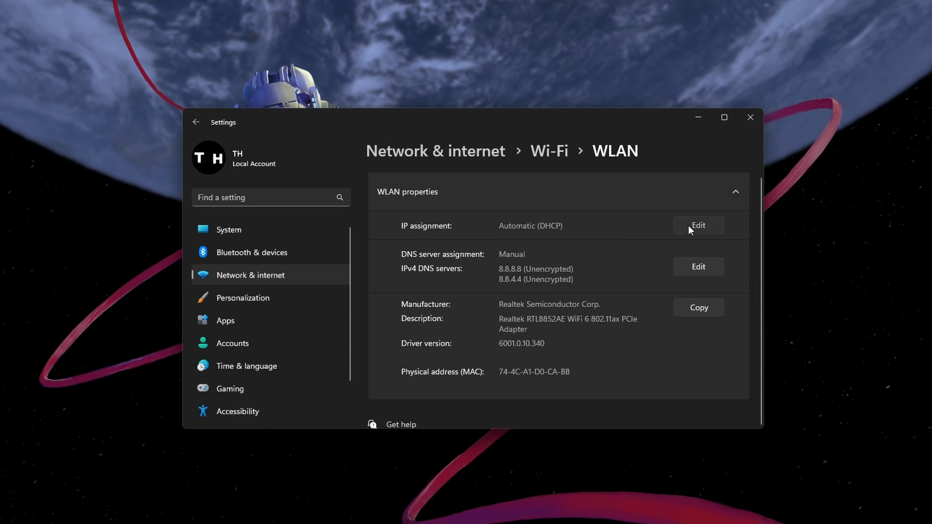
pyautogui.click(697, 225)
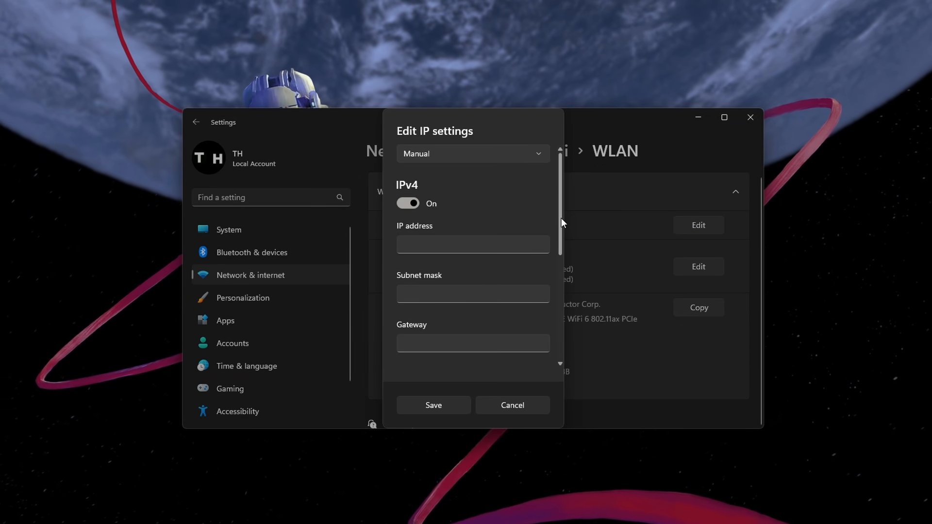
pyautogui.click(472, 153)
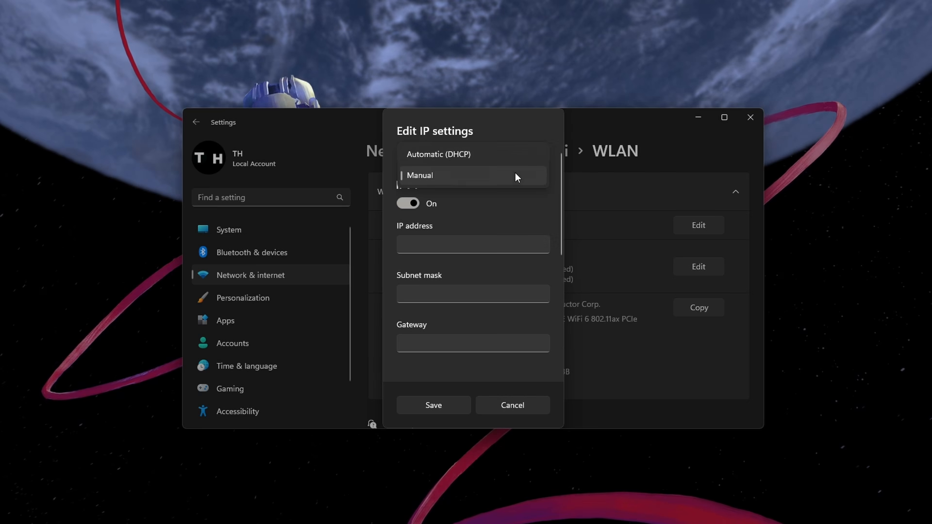
pyautogui.scroll(-3)
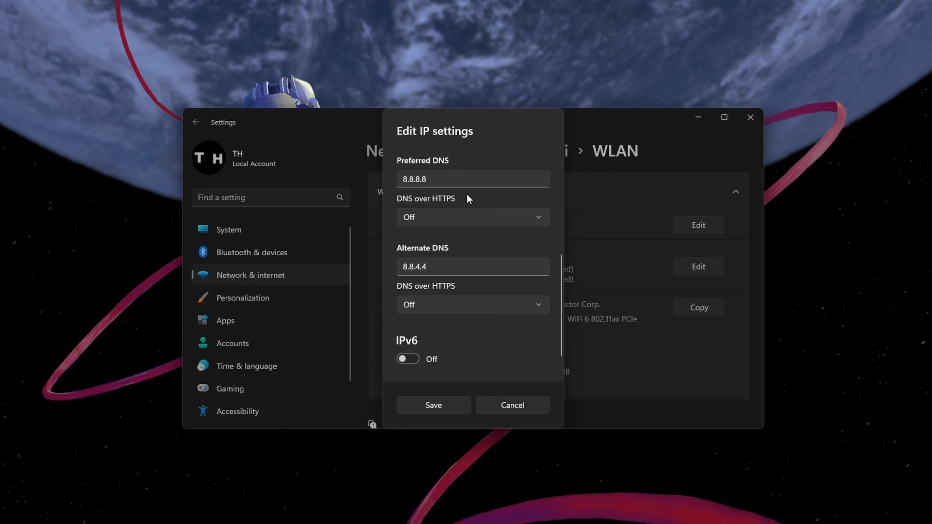
pyautogui.click(473, 266)
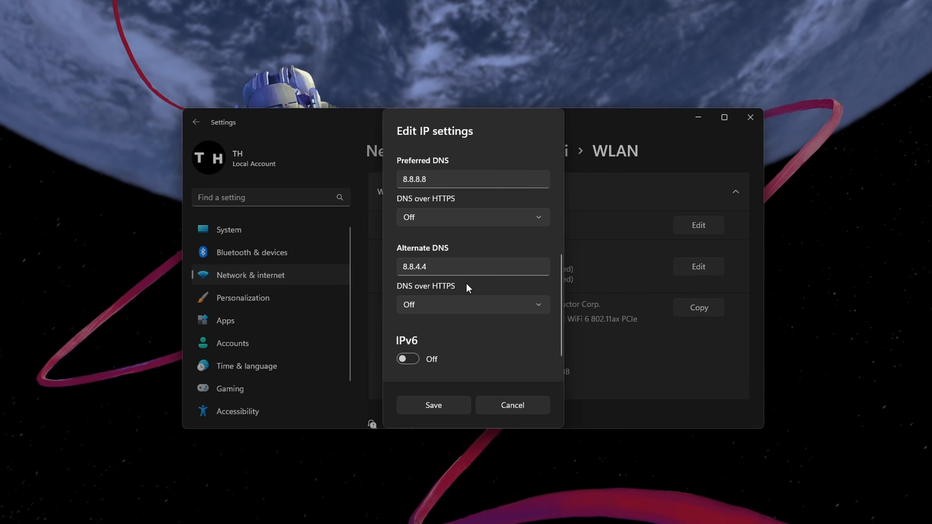
pyautogui.moveTo(464, 330)
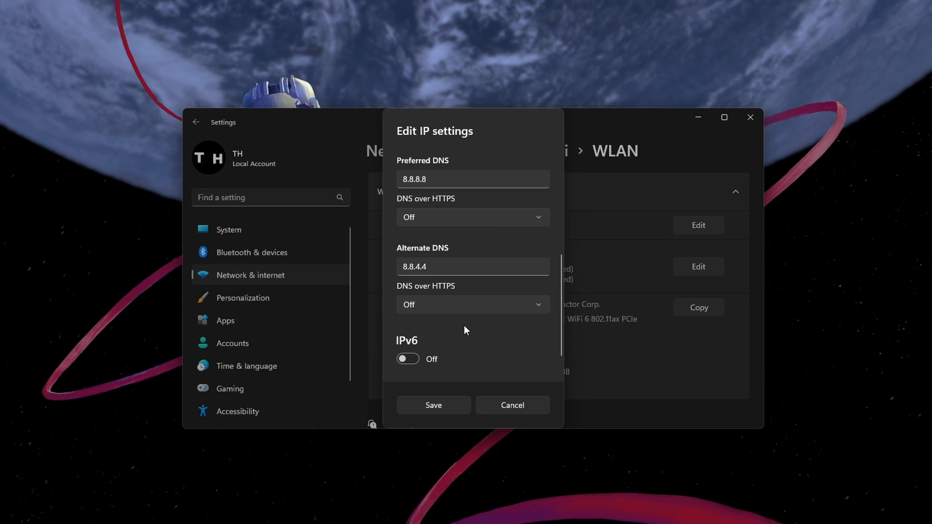
pyautogui.click(433, 405)
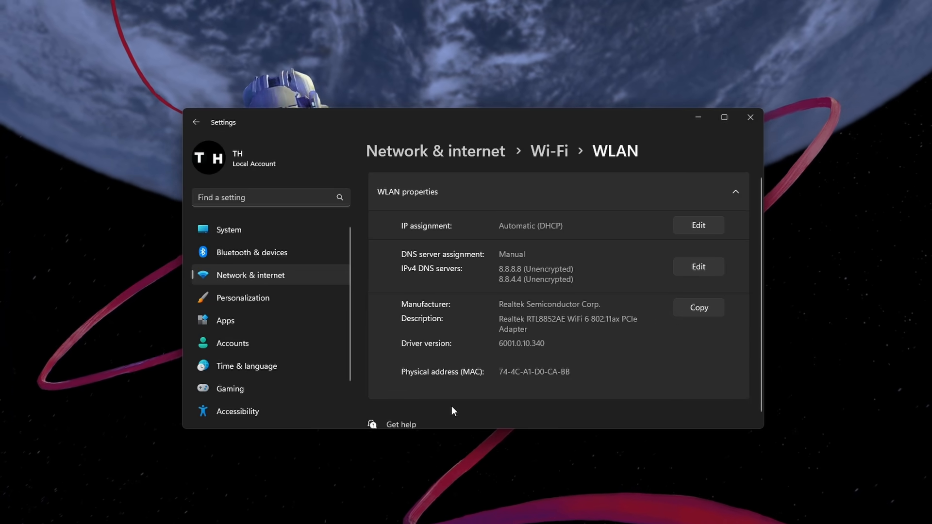